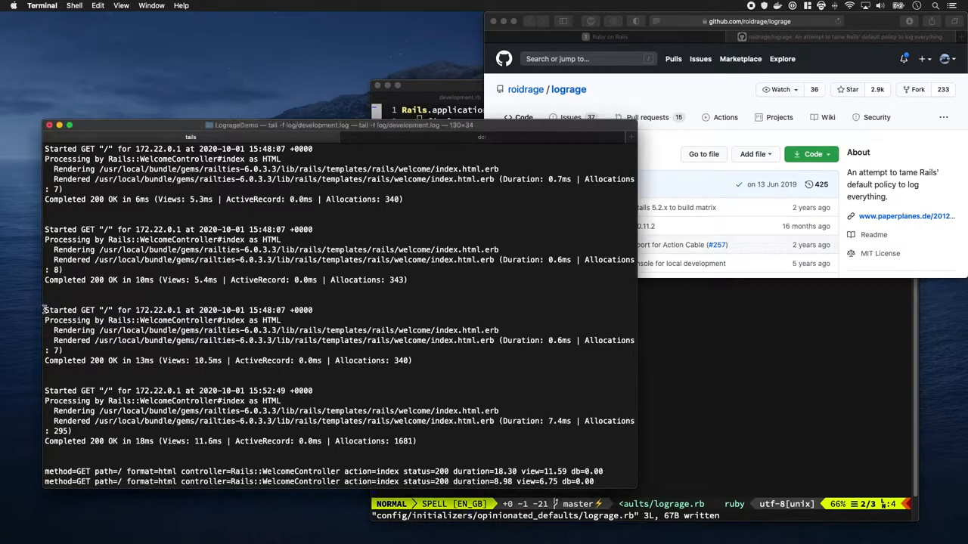
Scroll the lograge README past the sample multi-line log output down to the Installation section.
{"action": "scroll", "scroll_direction": "down", "scroll_amount": 3}
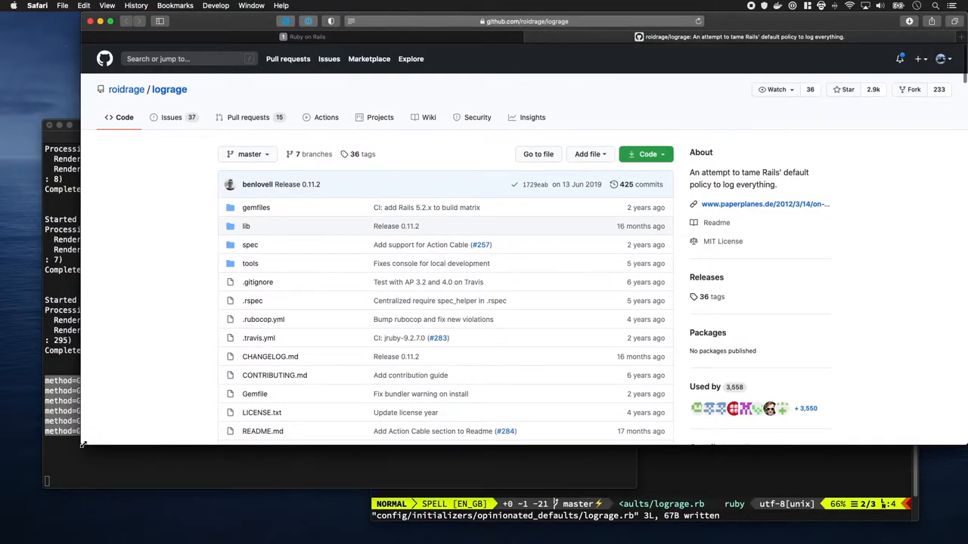
{"action": "scroll", "scroll_direction": "down", "scroll_amount": 3}
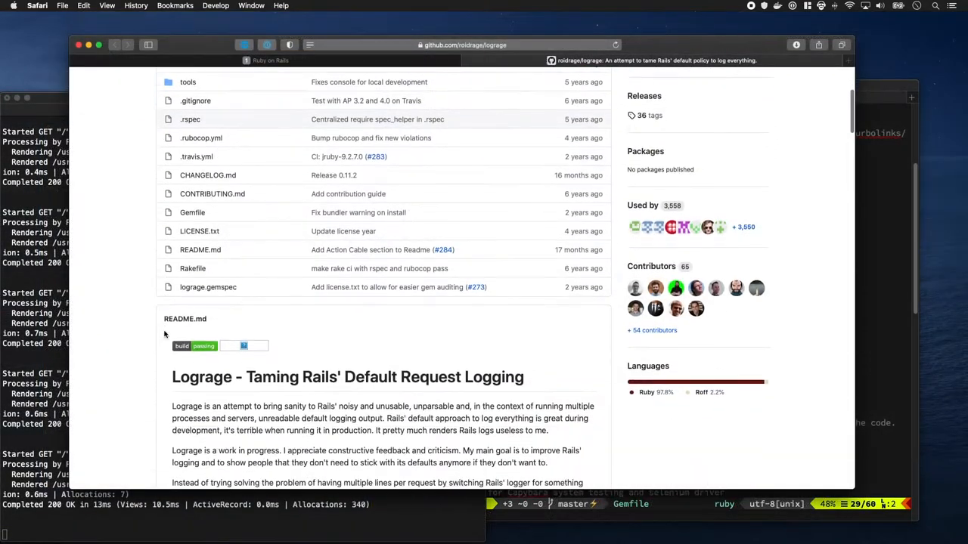
{"action": "scroll", "scroll_direction": "down", "scroll_amount": 3}
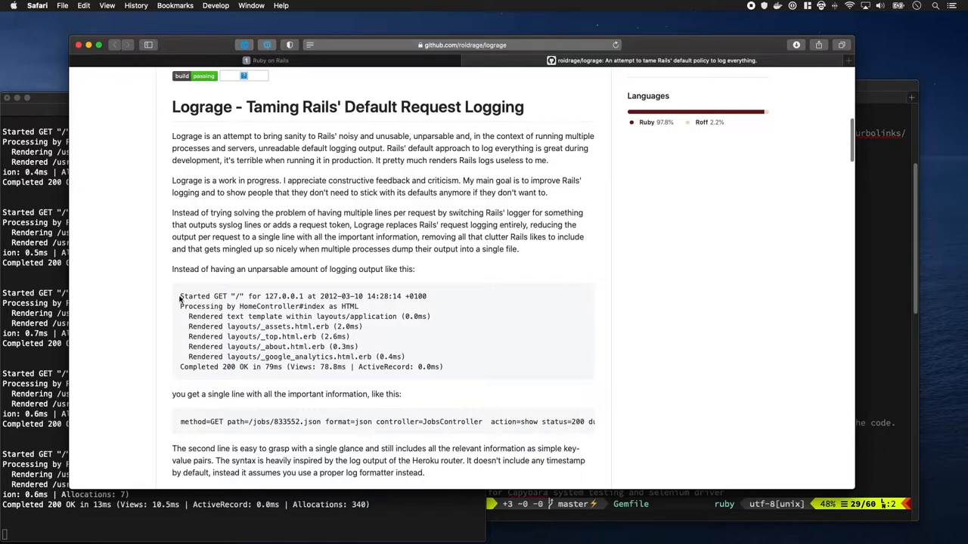
{"action": "left_click_drag", "start_coordinate": [180, 295], "coordinate": [444, 367]}
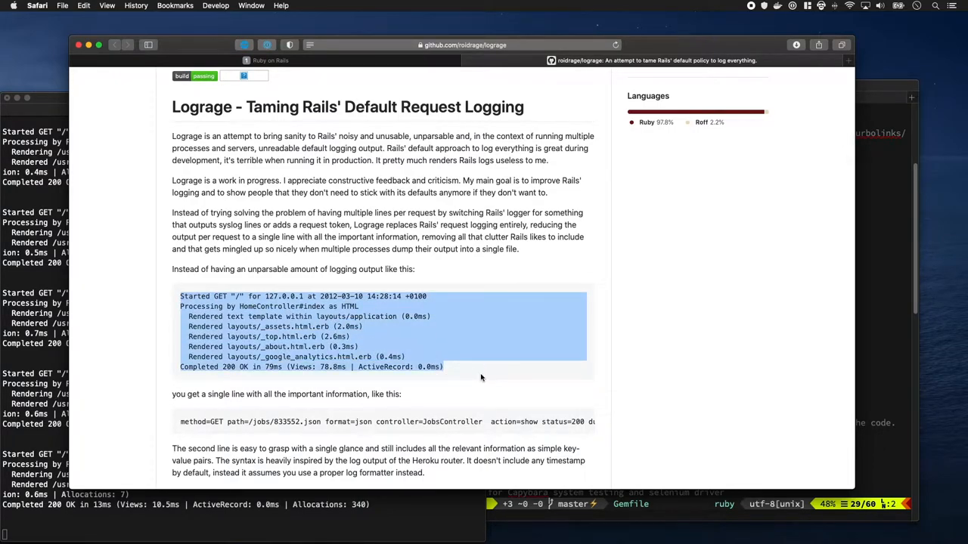
{"action": "scroll", "scroll_direction": "down", "scroll_amount": 3}
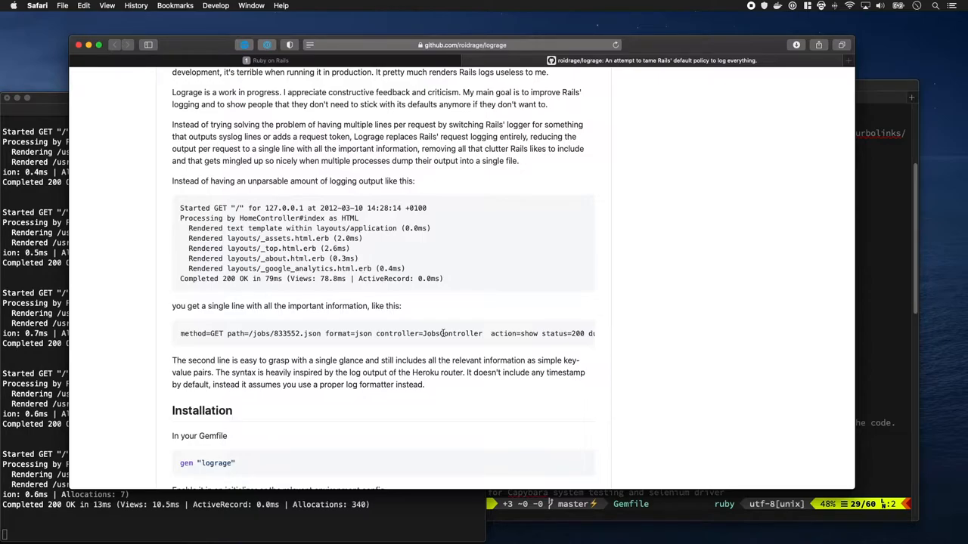
{"action": "scroll", "scroll_direction": "down", "scroll_amount": 3}
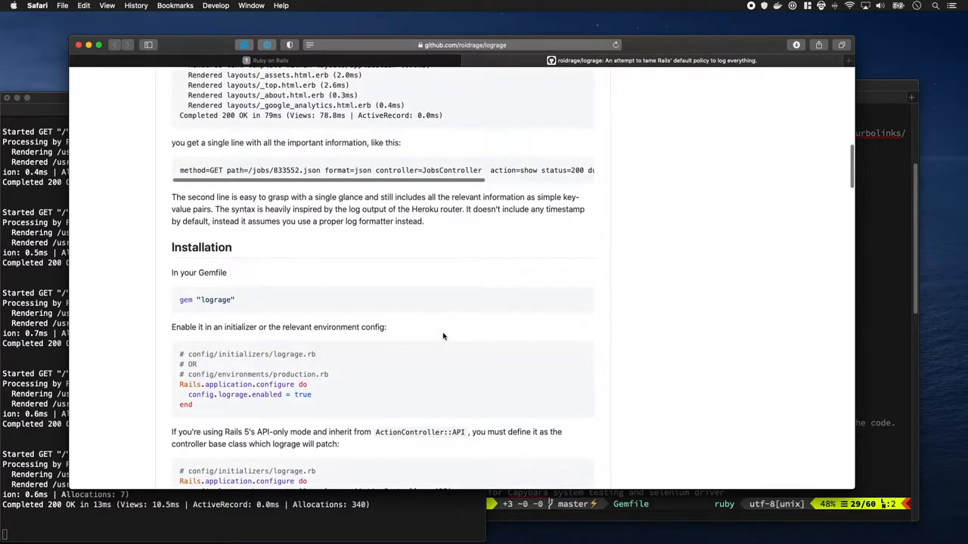
Run bundle in the app container shell to install the gems including lograge.
{"action": "key", "text": "cmd+tab"}
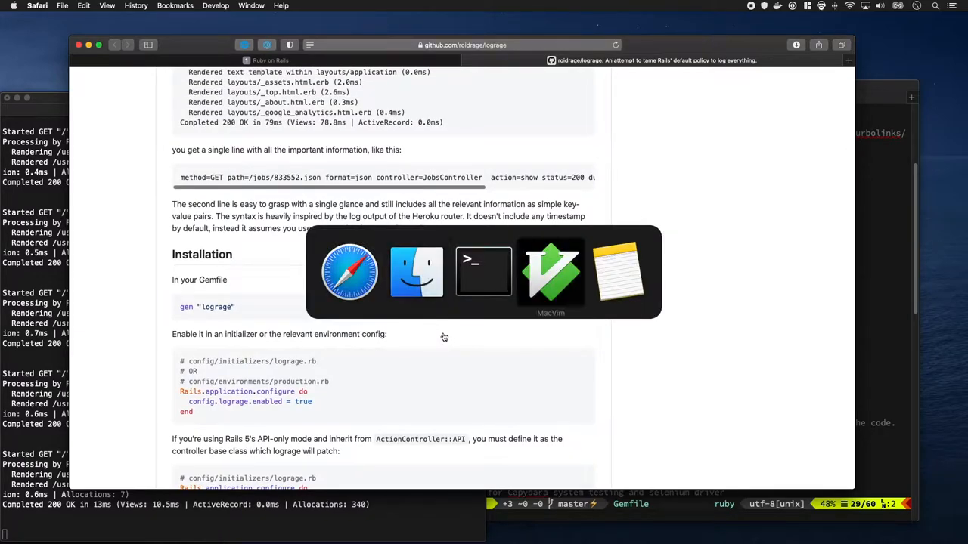
{"action": "left_click", "coordinate": [550, 272]}
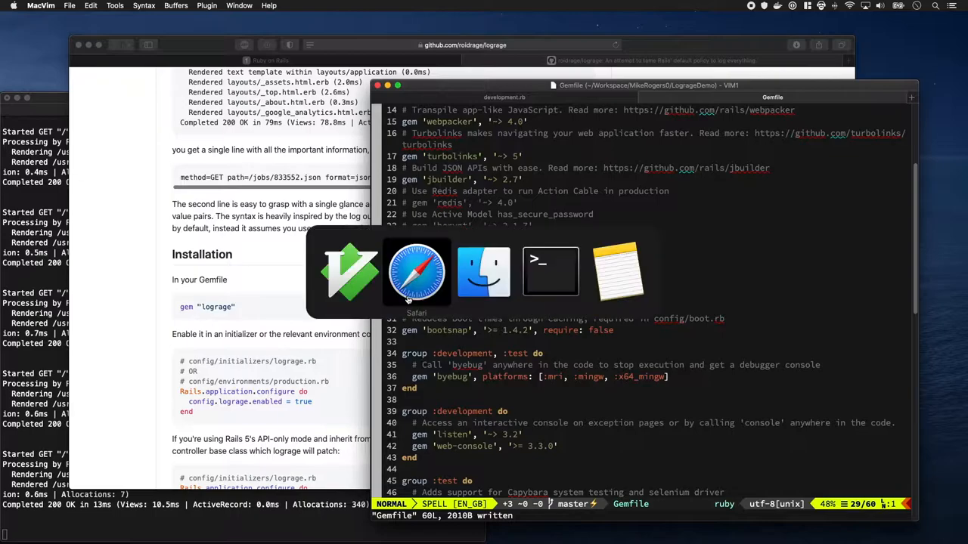
{"action": "left_click", "coordinate": [550, 272]}
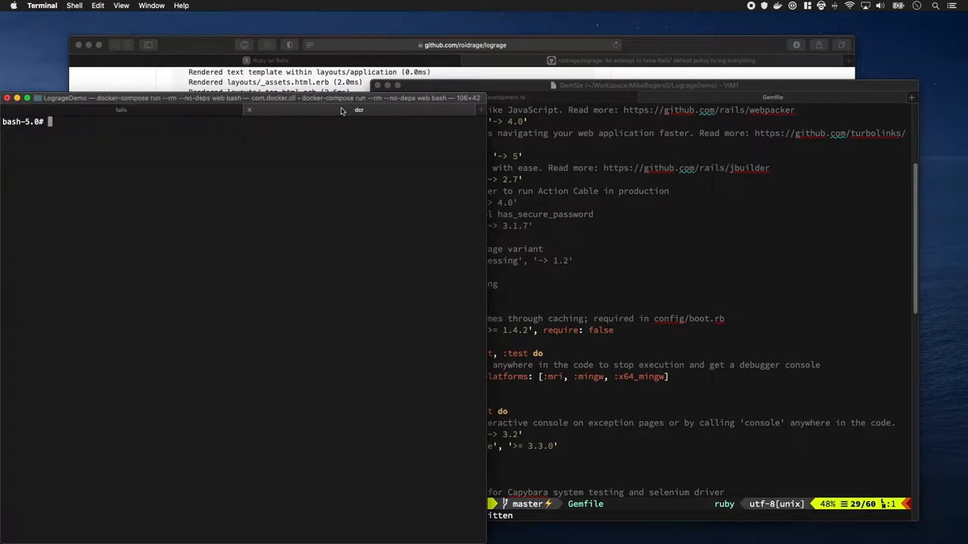
{"action": "type", "text": "bundle"}
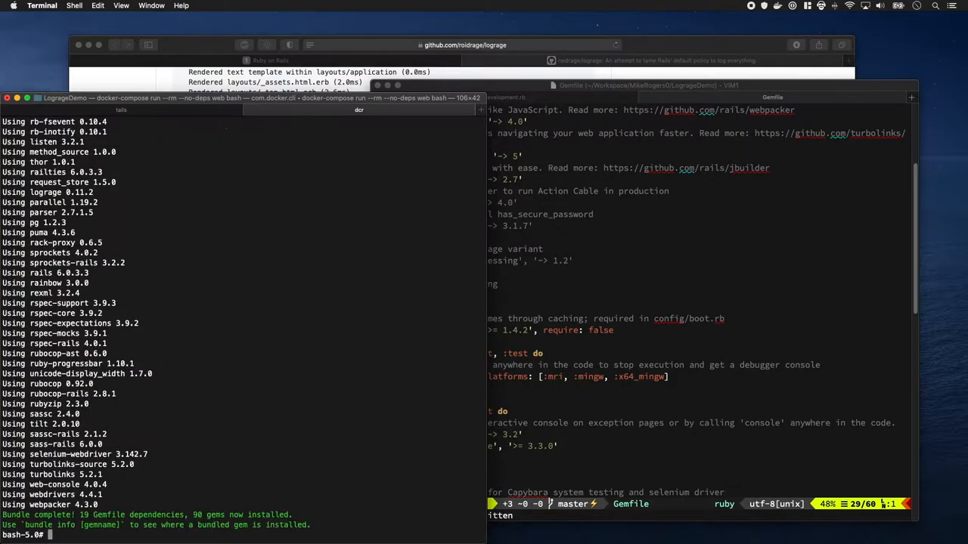
{"action": "type", "text": "touch t"}
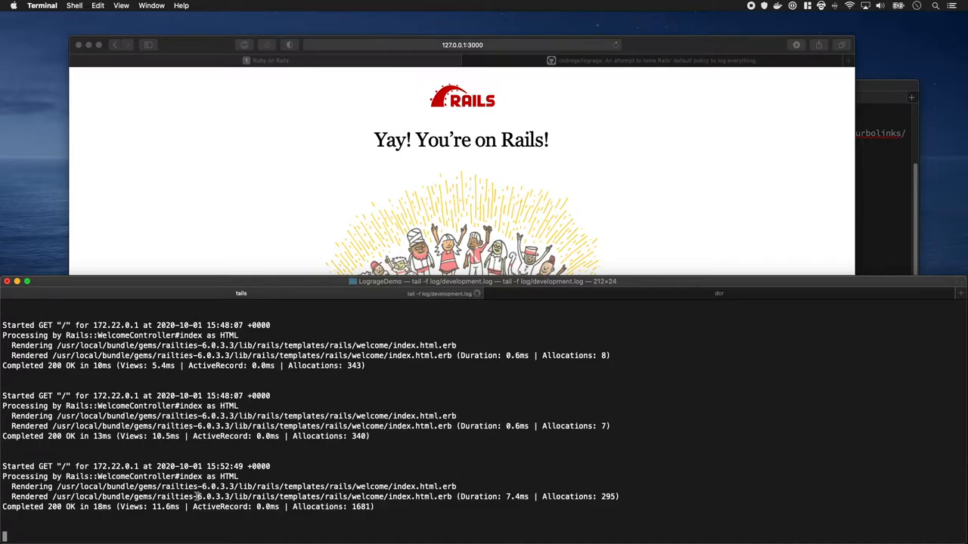
{"action": "mouse_move", "coordinate": [570, 123]}
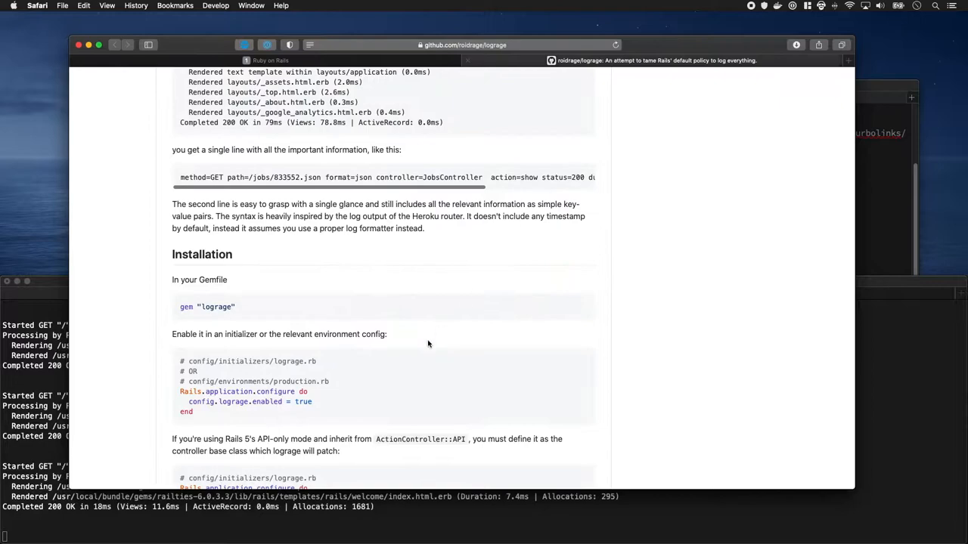
{"action": "mouse_move", "coordinate": [211, 436]}
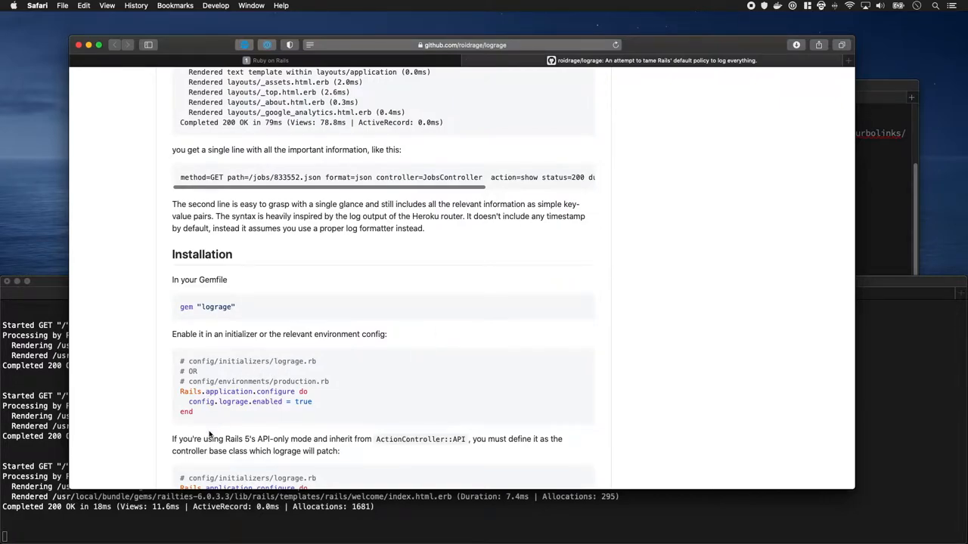
Select the README's config/initializers/lograge.rb snippet that enables lograge.
{"action": "left_click_drag", "start_coordinate": [180, 390], "coordinate": [194, 411]}
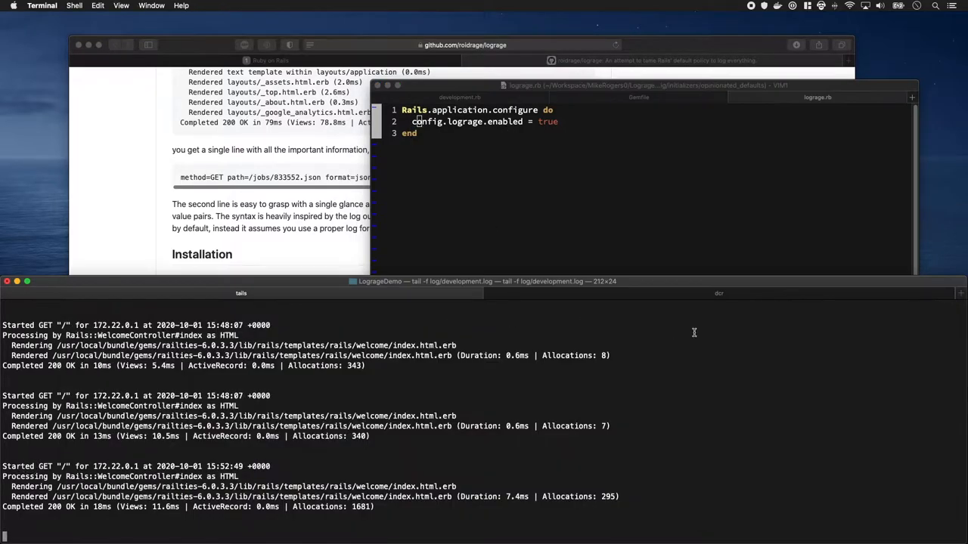
Bring the tail -f development log forward and select the new method=GET single-line entries.
{"action": "left_click", "coordinate": [716, 293]}
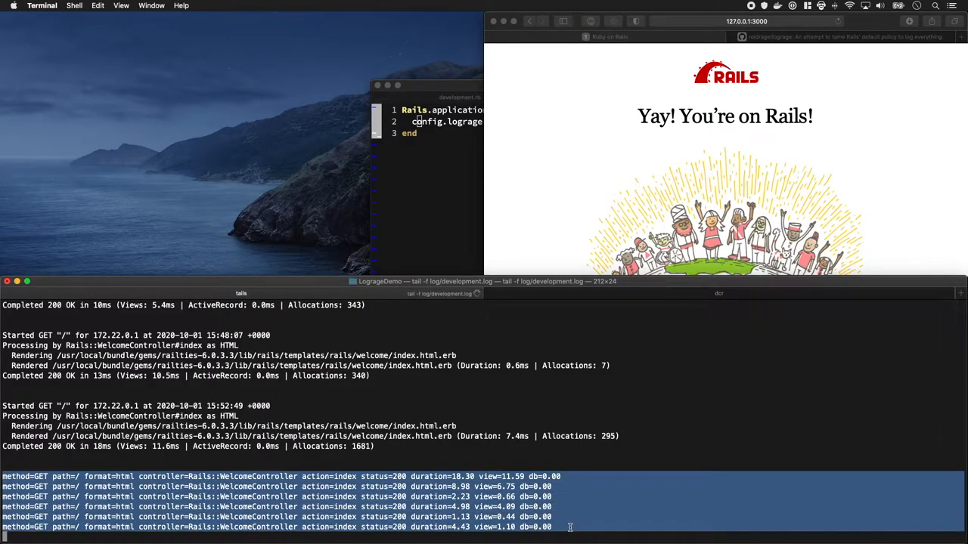
{"action": "left_click_drag", "start_coordinate": [484, 282], "coordinate": [587, 127]}
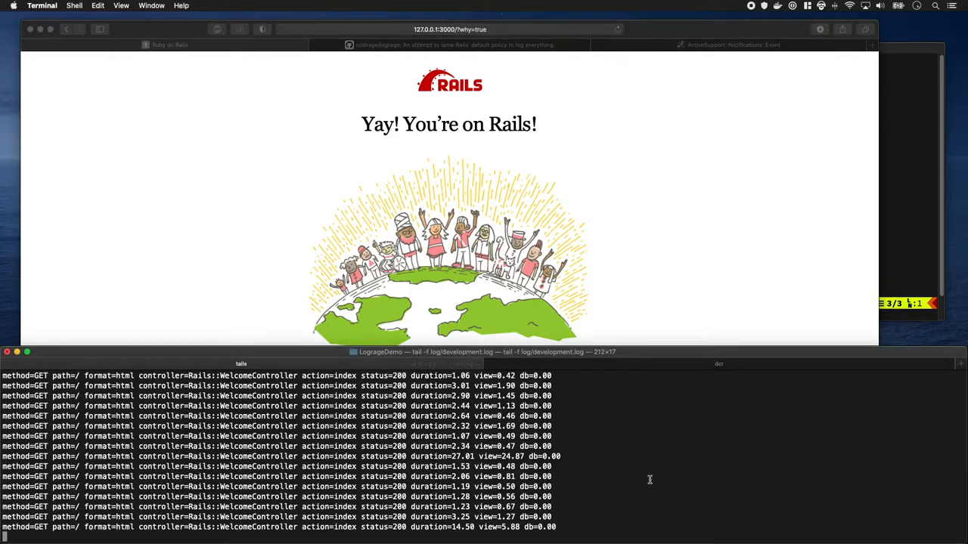
{"action": "mouse_move", "coordinate": [567, 512]}
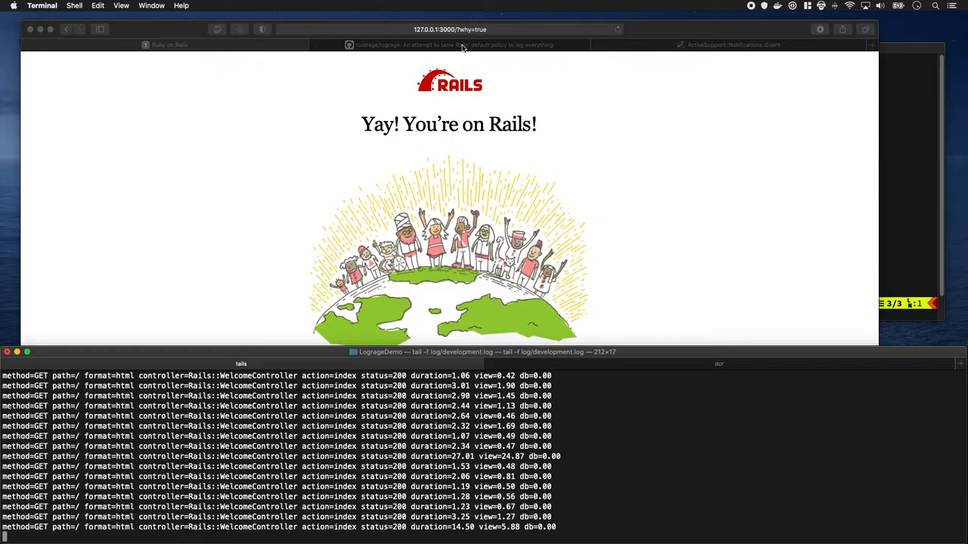
Scroll the README to the custom_options lambda and timestamp examples.
{"action": "left_click", "coordinate": [451, 43]}
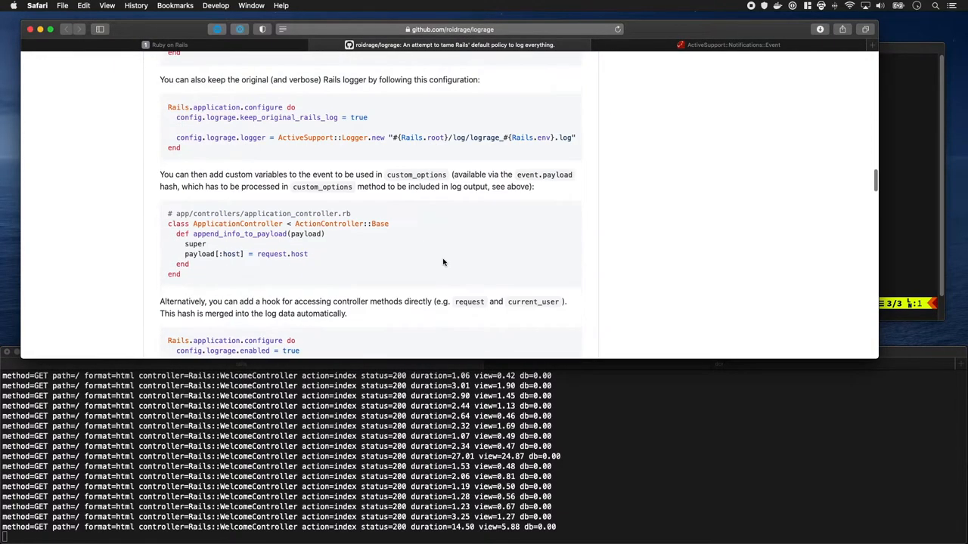
{"action": "scroll", "scroll_direction": "down", "scroll_amount": 3}
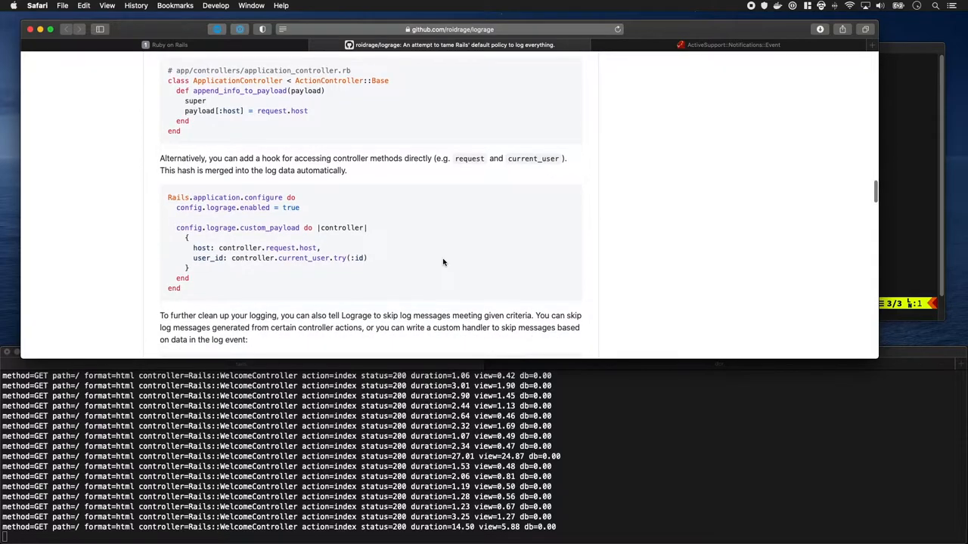
{"action": "scroll", "scroll_direction": "up", "scroll_amount": 3}
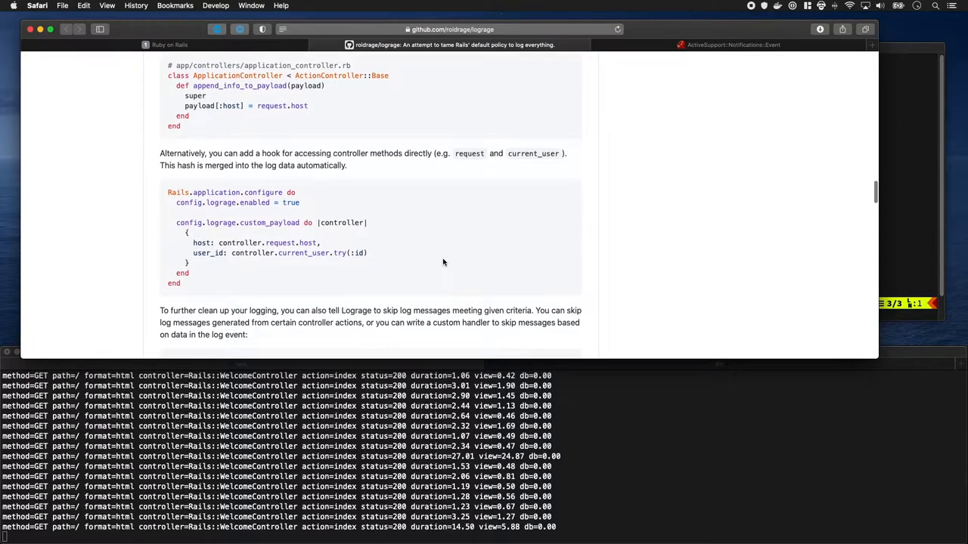
{"action": "scroll", "scroll_direction": "down", "scroll_amount": 3}
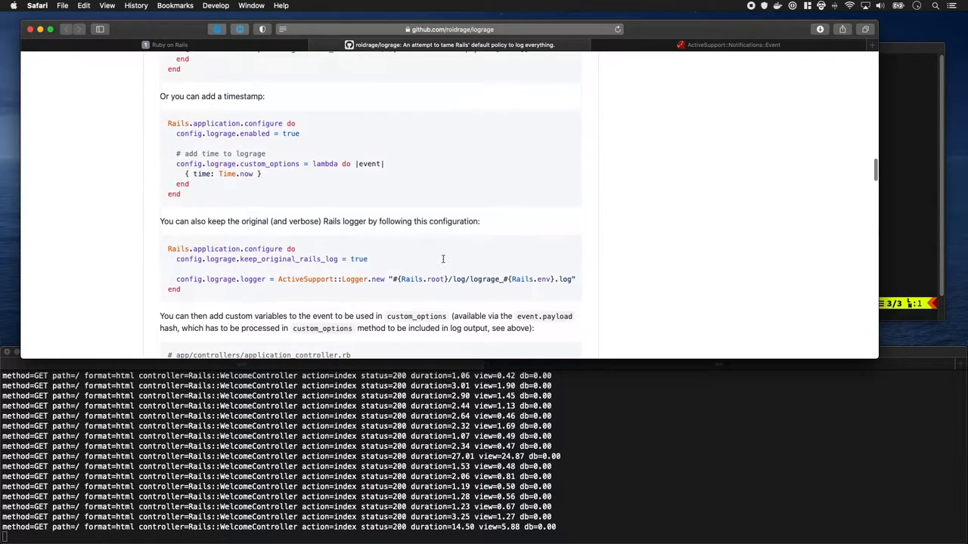
{"action": "scroll", "scroll_direction": "up", "scroll_amount": 3}
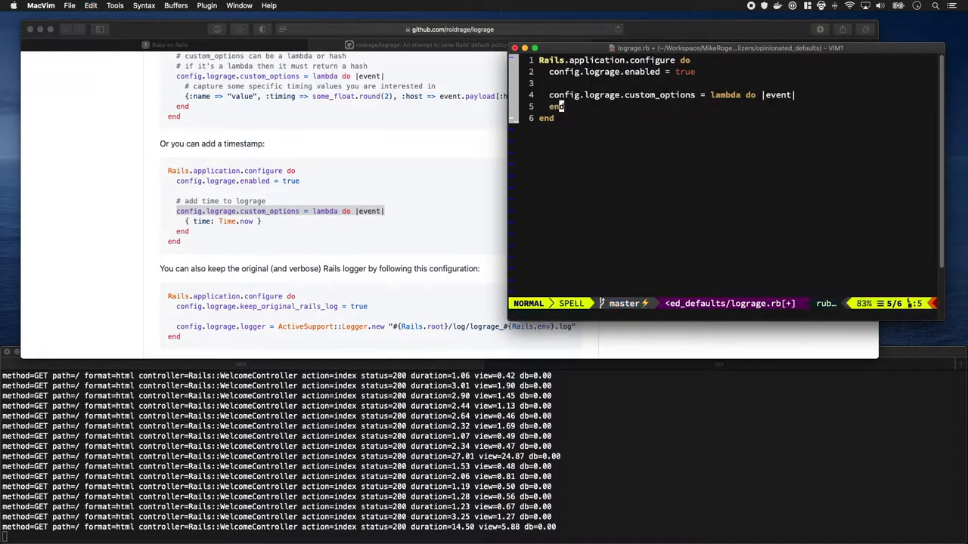
Add apple: 'pears' inside the custom_options lambda and reload the page in Safari.
{"action": "key", "text": "o"}
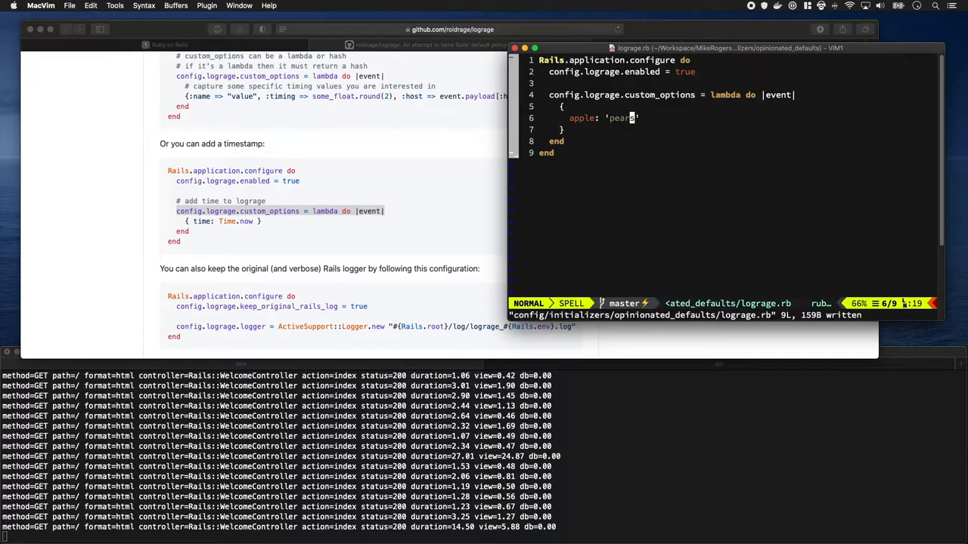
{"action": "left_click", "coordinate": [631, 402]}
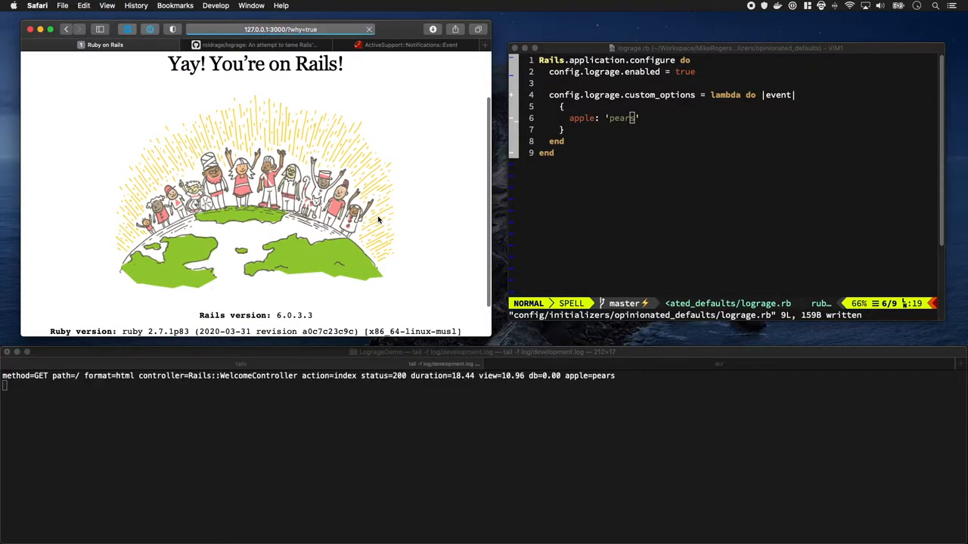
Add Rails.logger.debug(event.inspect) inside the custom_options lambda and save.
{"action": "left_click", "coordinate": [578, 123]}
{"action": "type", "text": "R"}
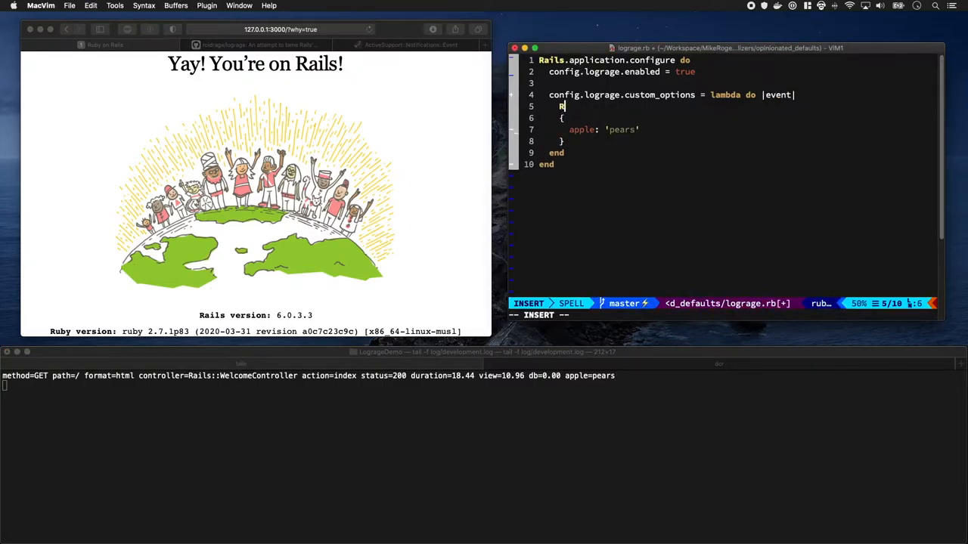
{"action": "type", "text": "ails.logger"}
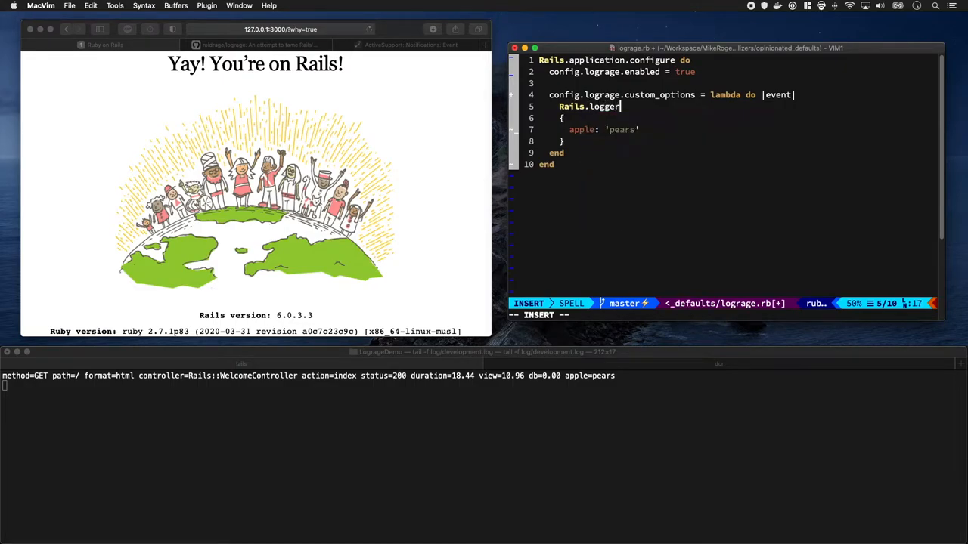
{"action": "type", "text": ".debug(event.in"}
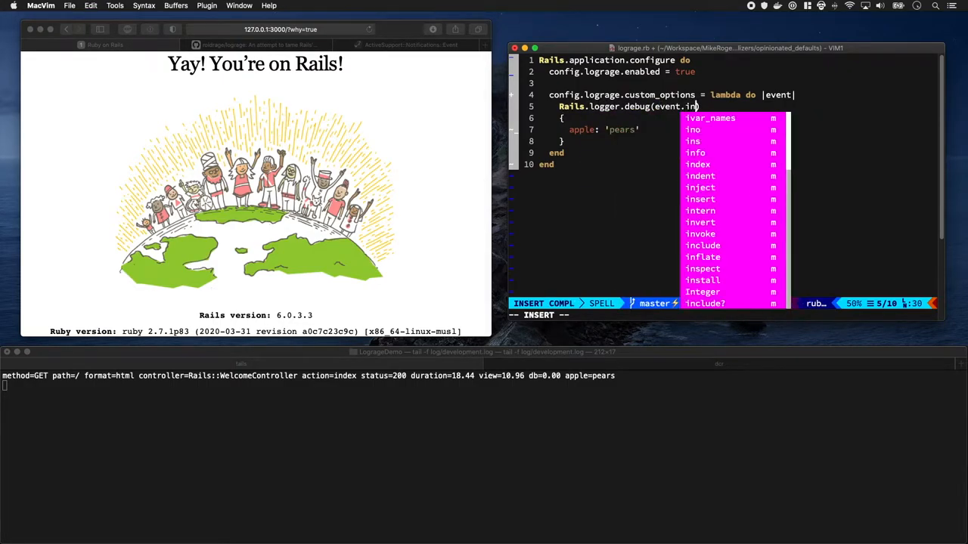
{"action": "key", "text": "Escape"}
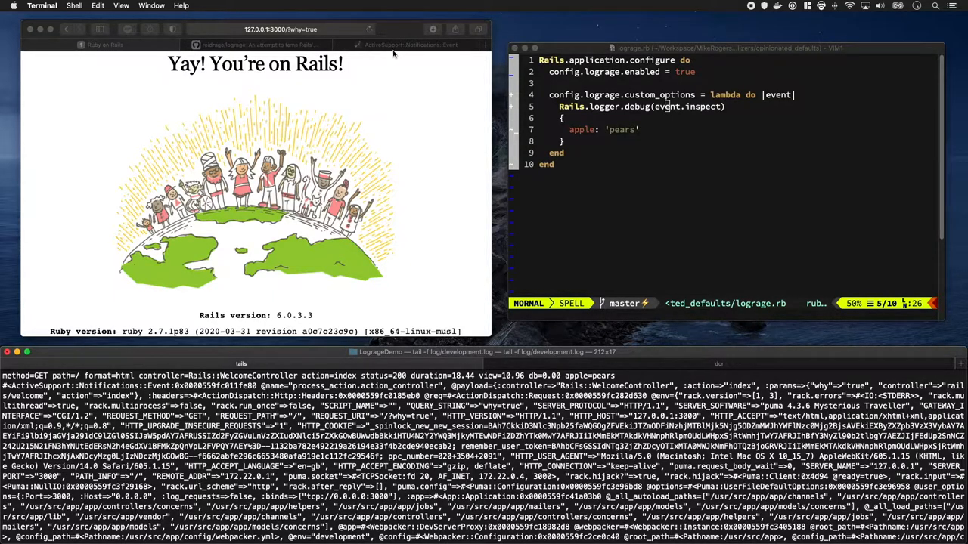
Scroll the ActiveSupport::Notifications::Event docs to its Attributes, including payload and duration.
{"action": "left_click", "coordinate": [418, 45]}
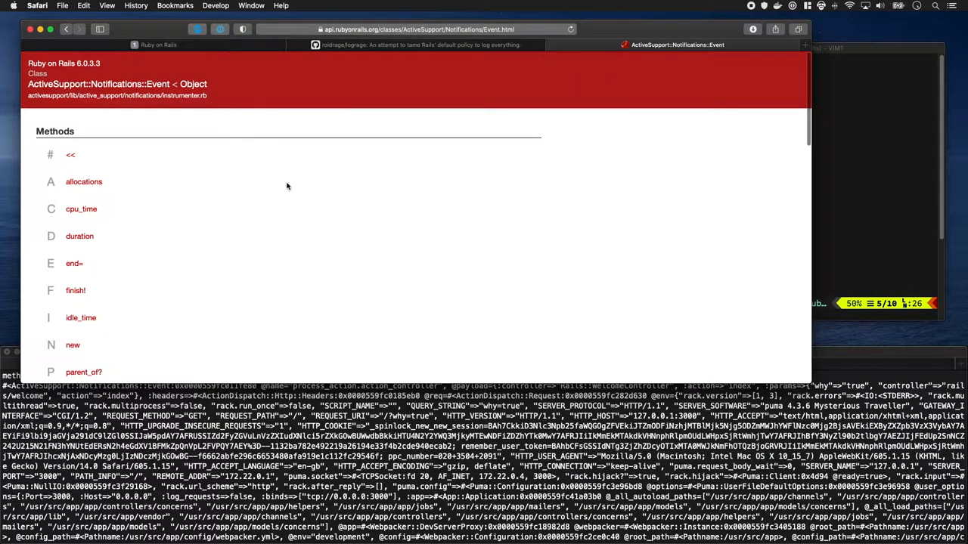
{"action": "scroll", "scroll_direction": "down", "scroll_amount": 3}
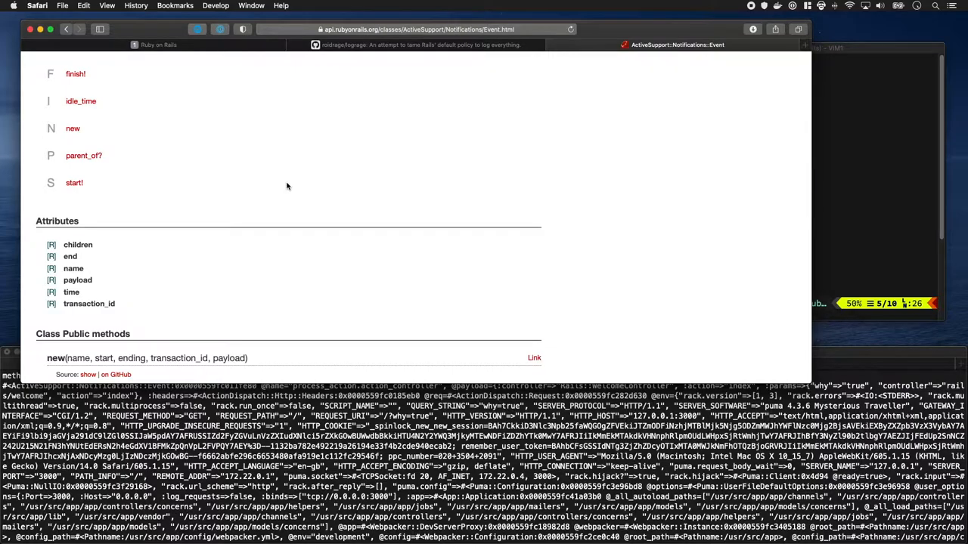
{"action": "mouse_move", "coordinate": [85, 291]}
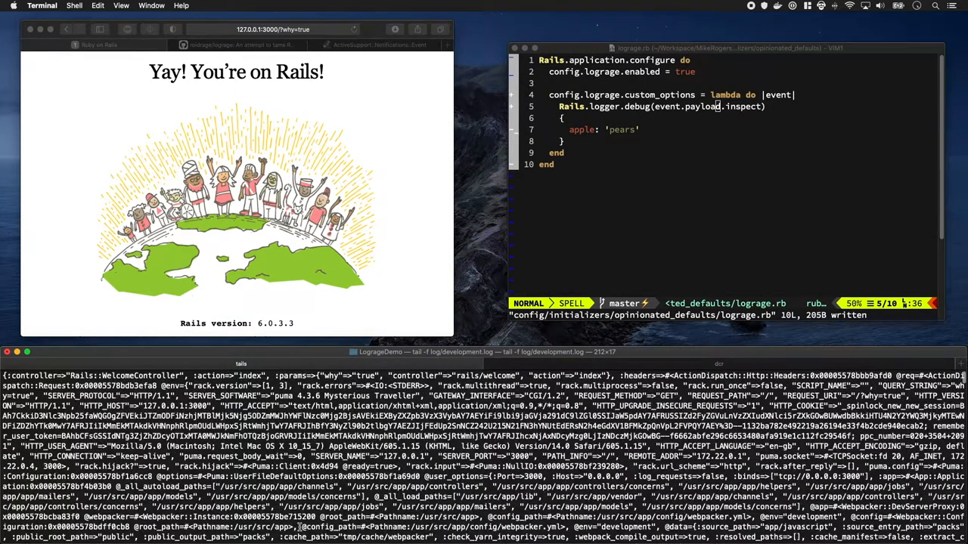
Return params: event.payload[:params] from the lambda, removing the debug line and apple: 'pears'.
{"action": "double_click", "coordinate": [304, 375]}
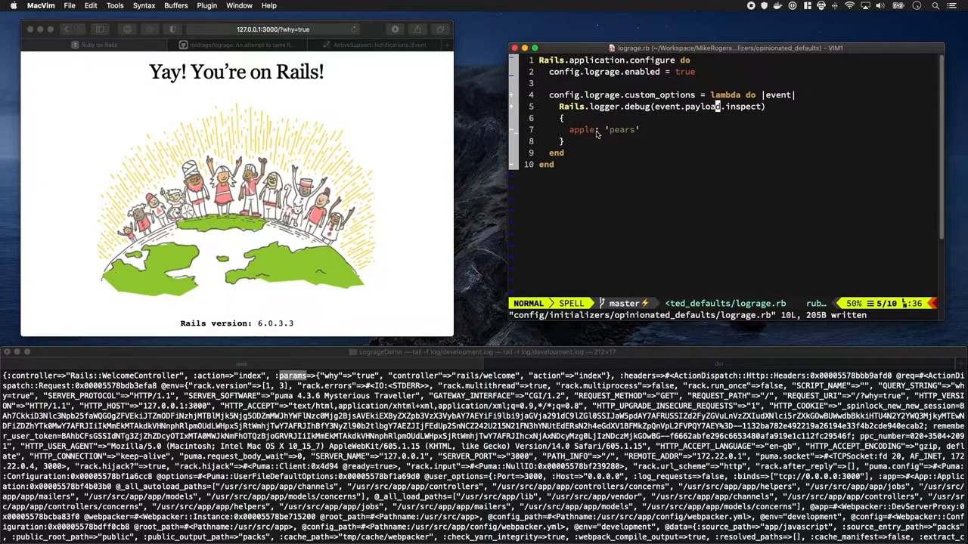
{"action": "type", "text": "params: event."}
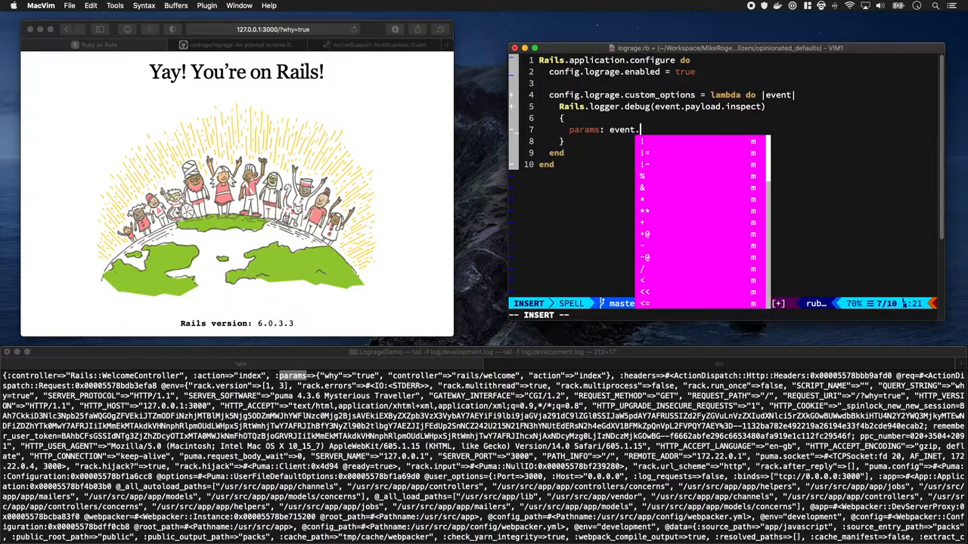
{"action": "type", "text": "payload"}
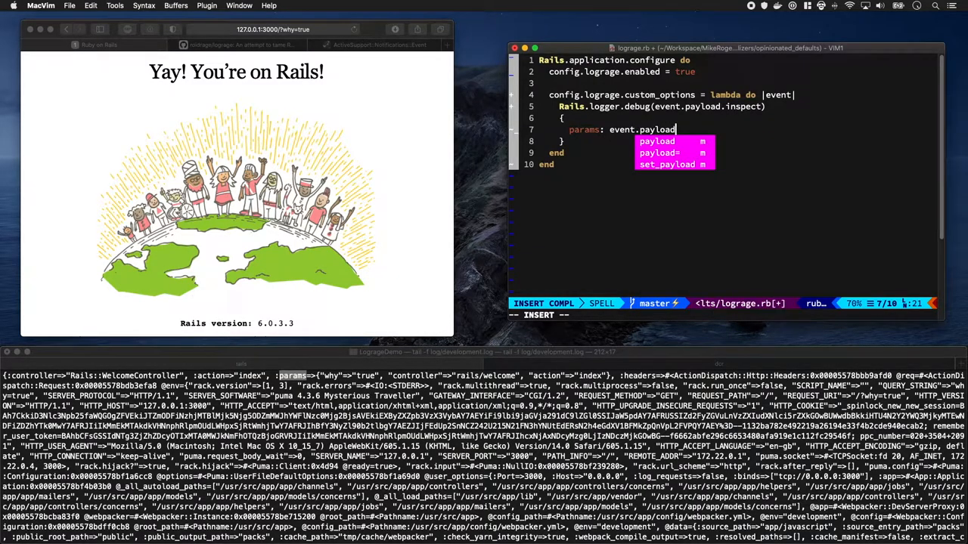
{"action": "type", "text": "[:params"}
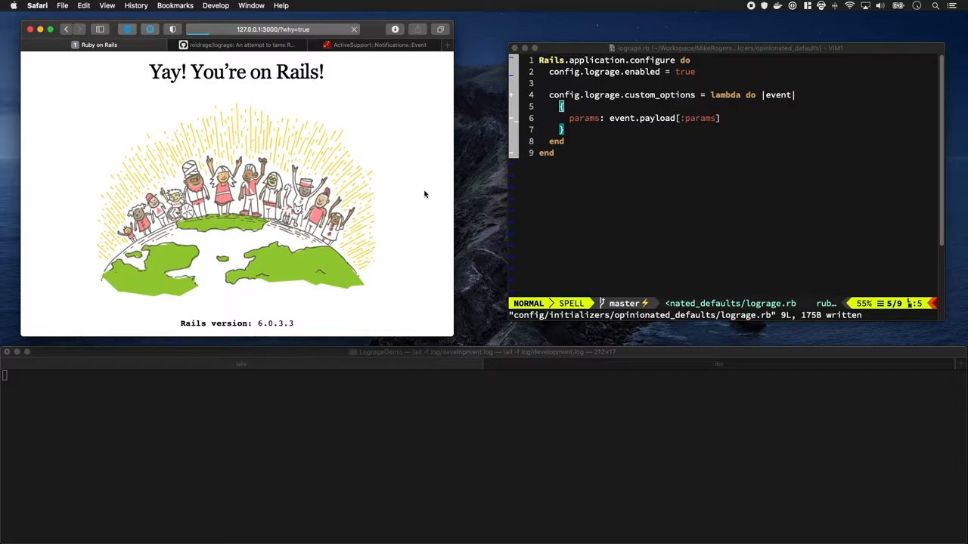
Reload the Rails welcome page so a lograge line with the params hash is logged.
{"action": "left_click", "coordinate": [354, 29]}
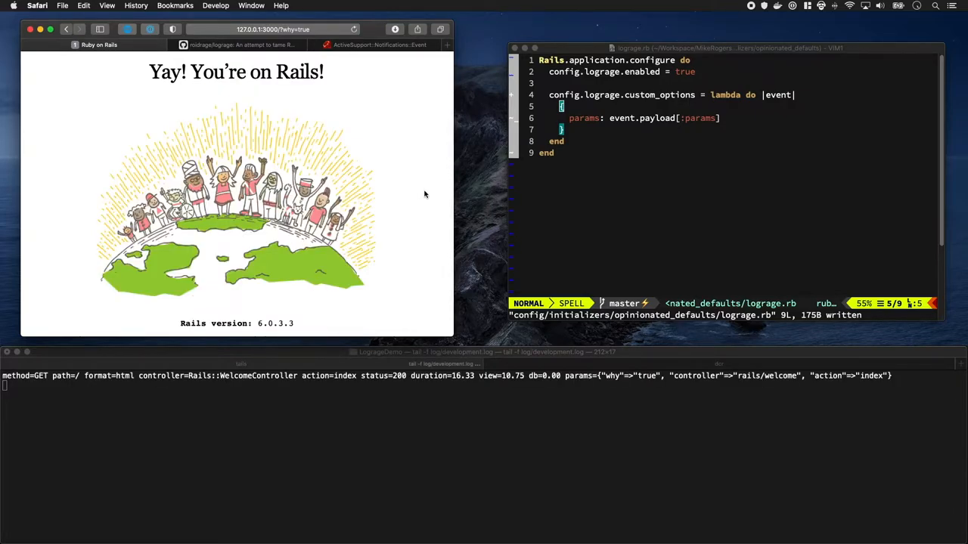
{"action": "mouse_move", "coordinate": [560, 405]}
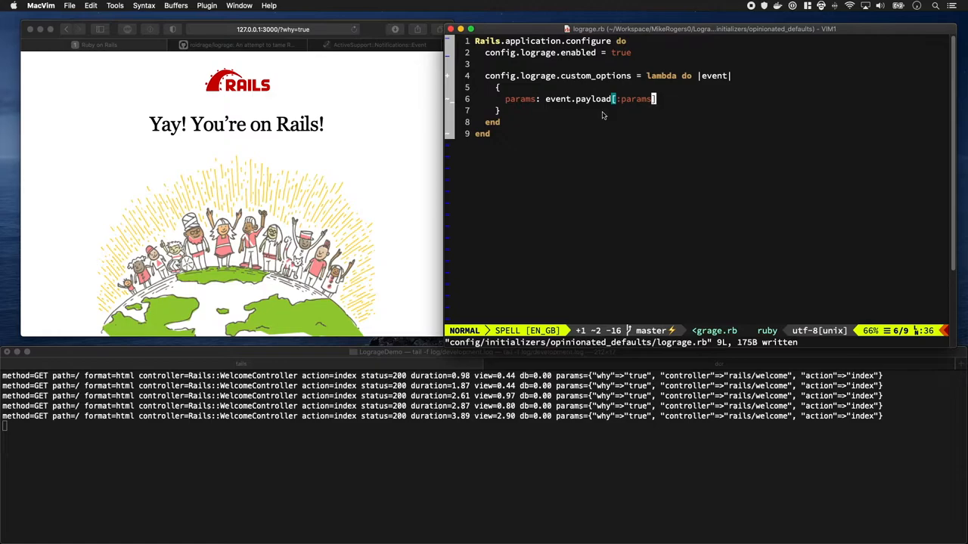
{"action": "mouse_move", "coordinate": [596, 115]}
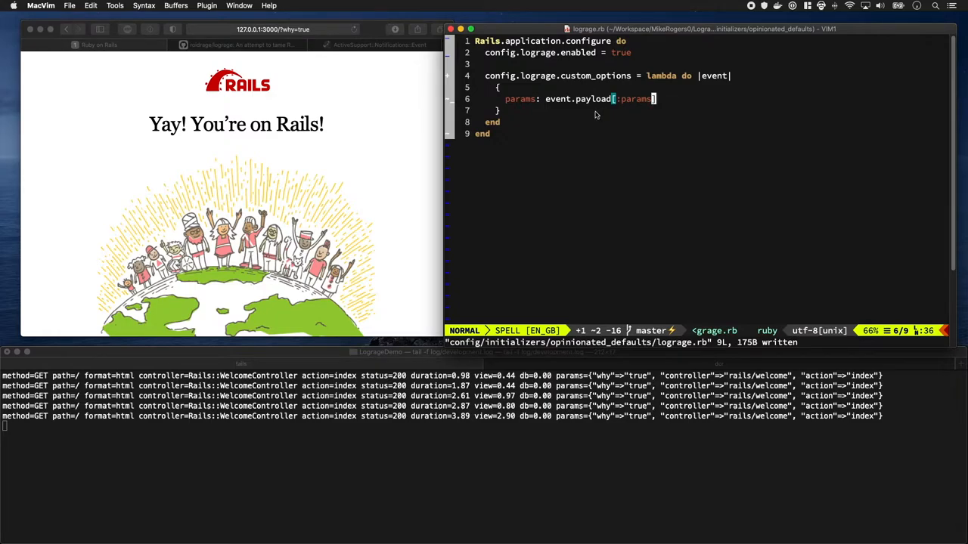
Chain .except(:controller, :action) onto event.payload[:params] in lograge.rb.
{"action": "type", "text": "]."}
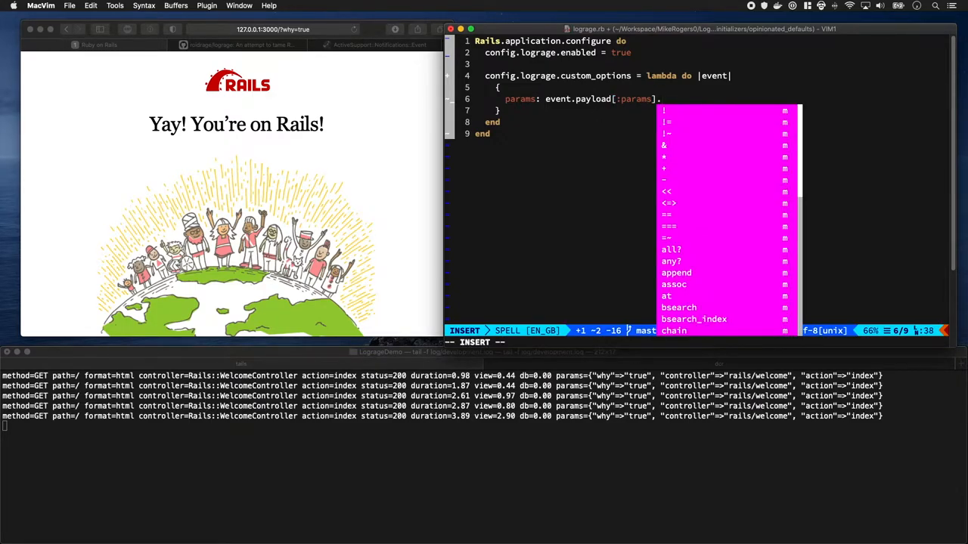
{"action": "type", "text": ".except("}
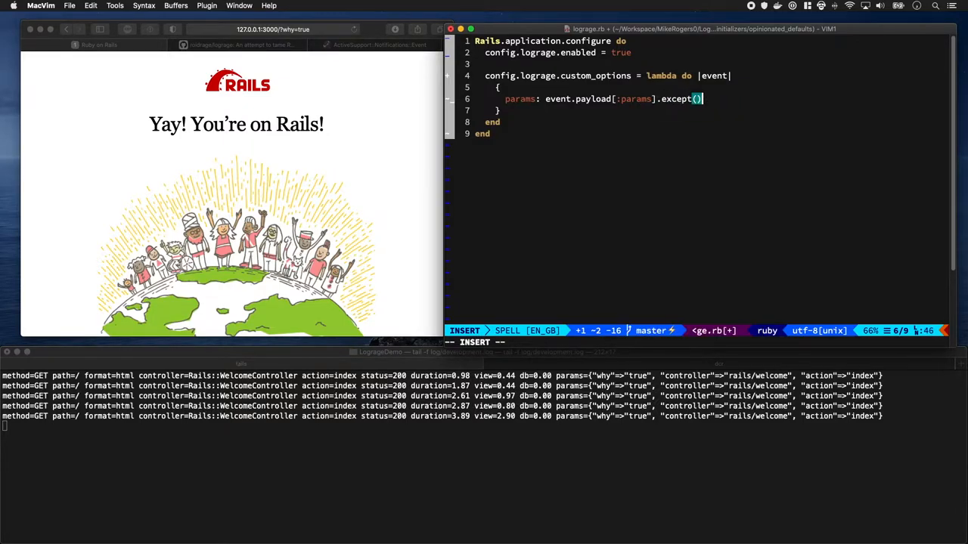
{"action": "type", "text": ":controller, :action"}
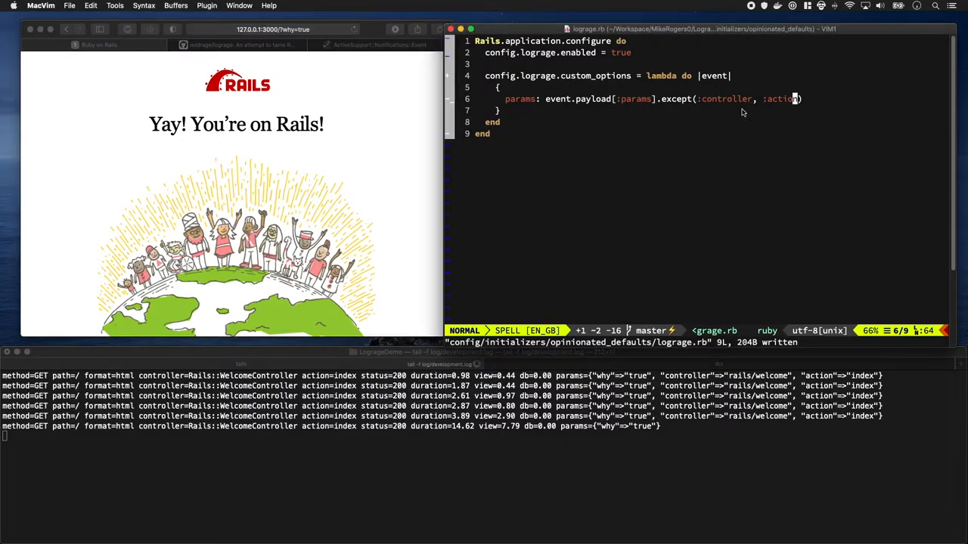
{"action": "mouse_move", "coordinate": [659, 98]}
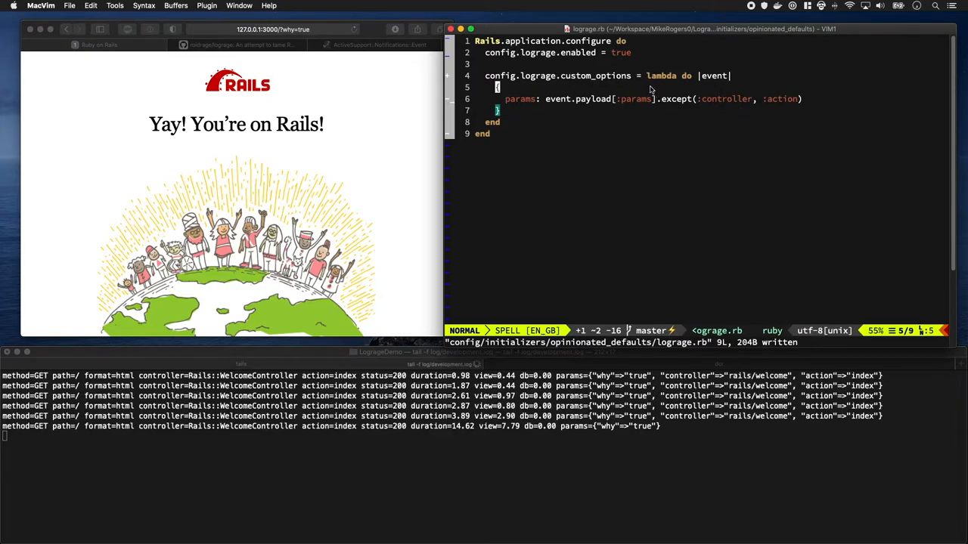
Define exceptions = [:controller, :action] and pass *exceptions to except, then save.
{"action": "type", "text": "action]"}
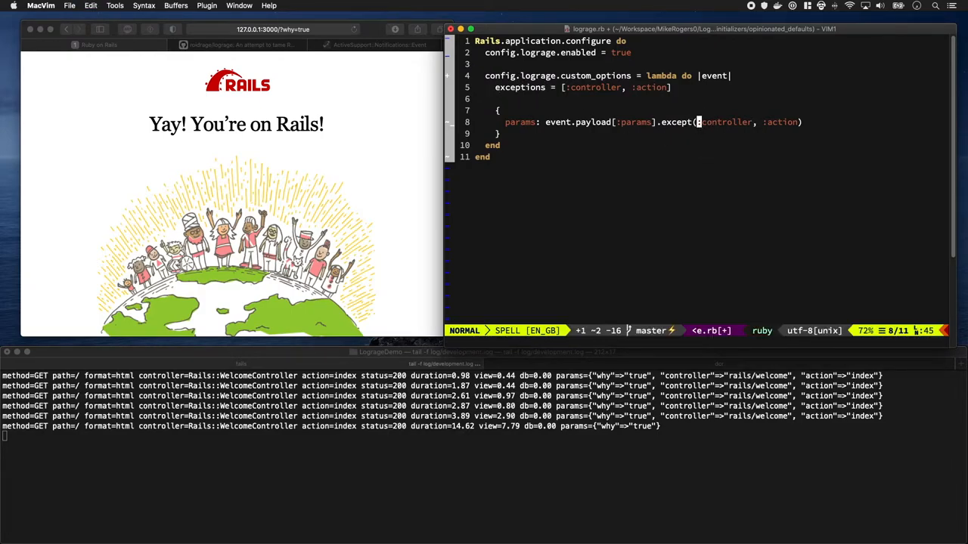
{"action": "type", "text": "*exceptions"}
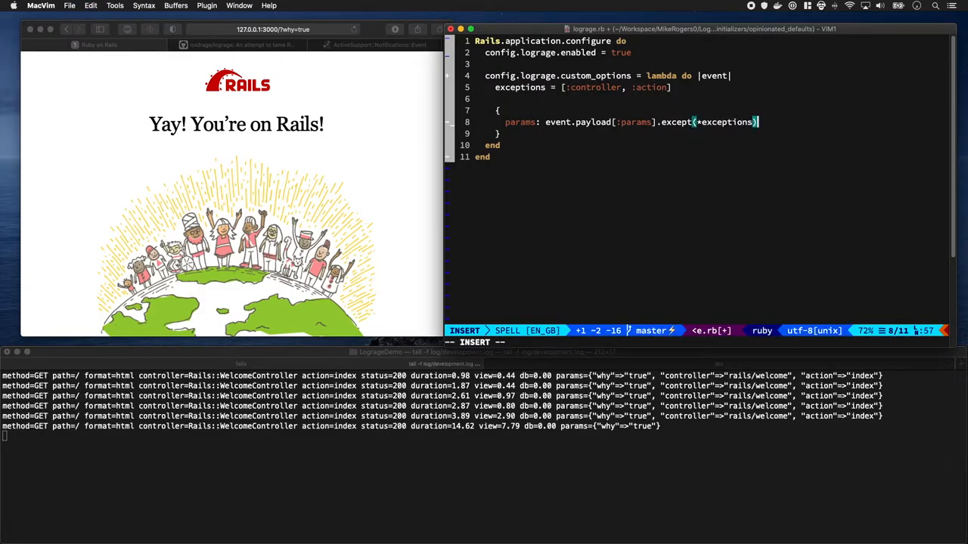
{"action": "key", "text": "Escape"}
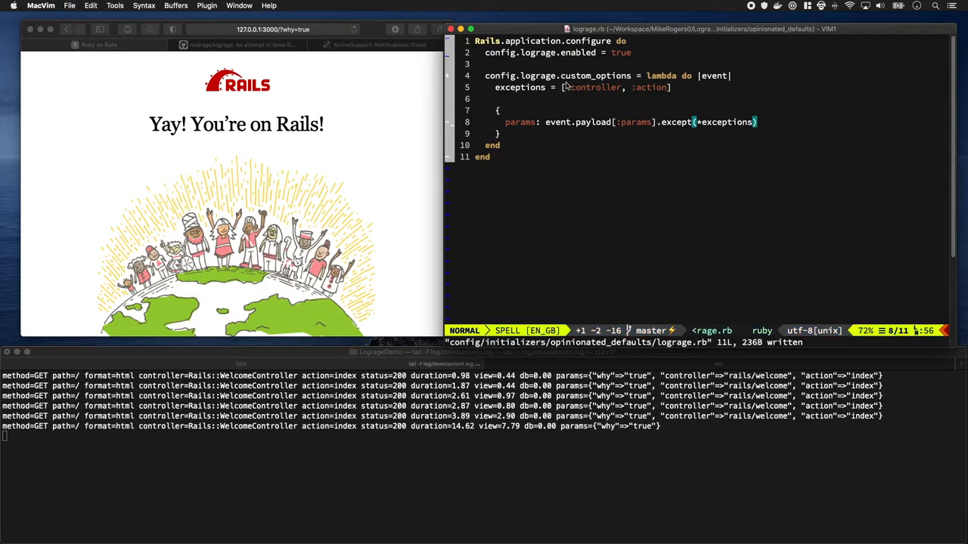
{"action": "key", "text": "v"}
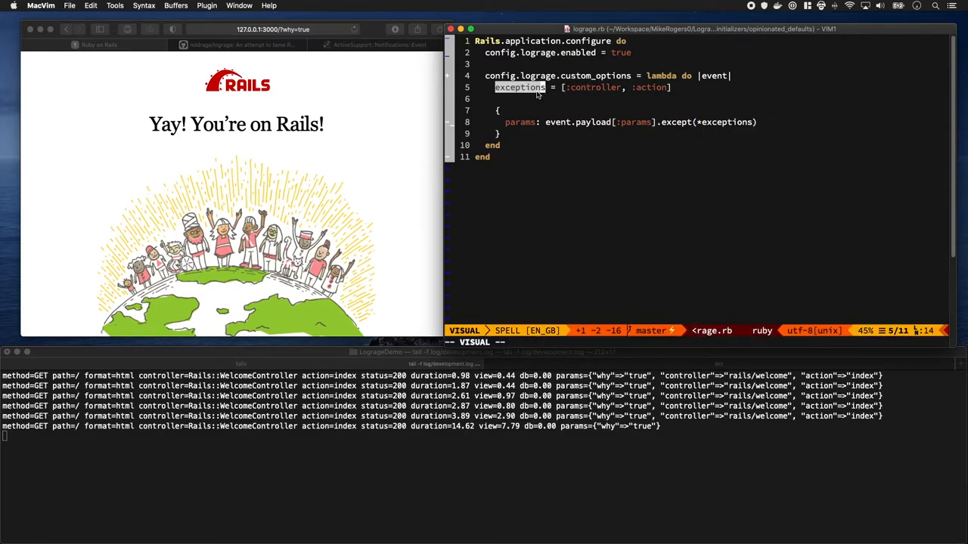
{"action": "key", "text": "Escape"}
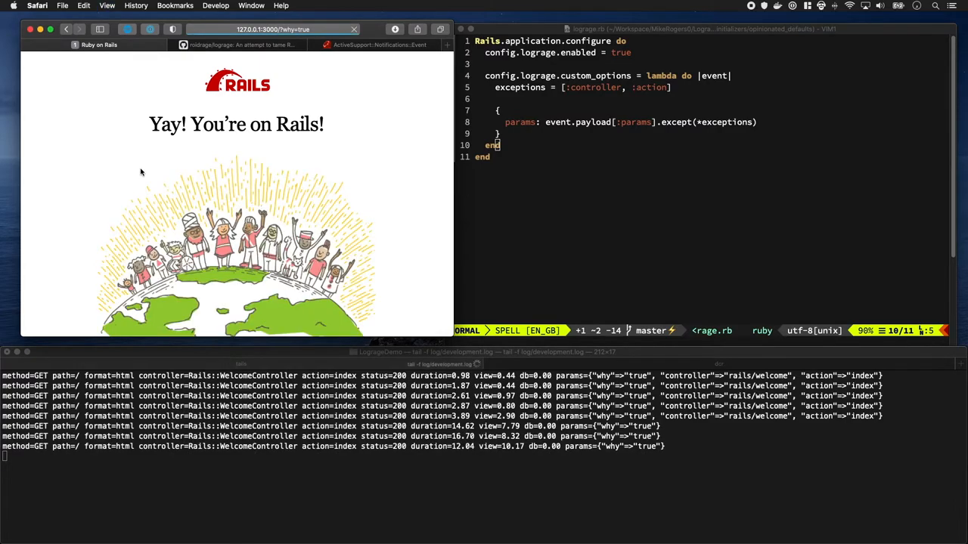
{"action": "left_click", "coordinate": [353, 29]}
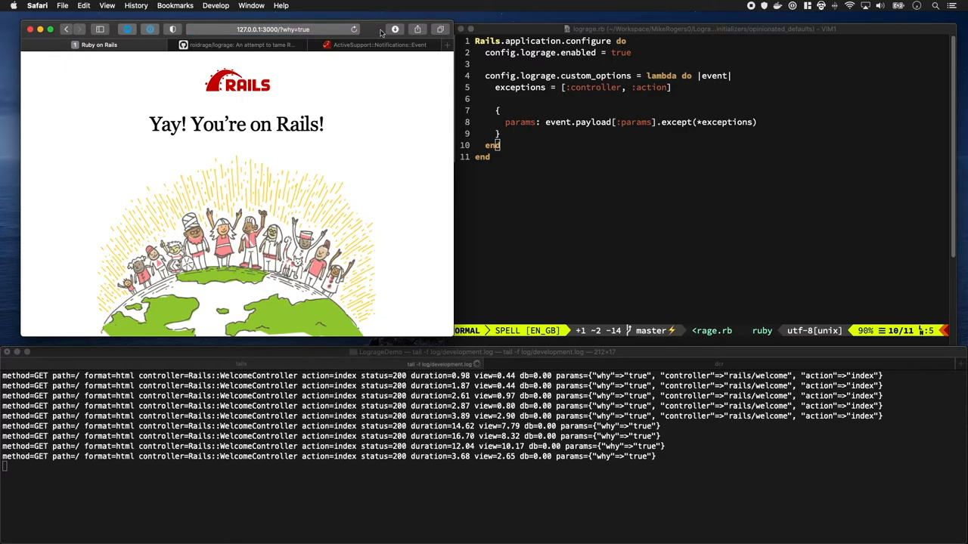
{"action": "left_click", "coordinate": [272, 31]}
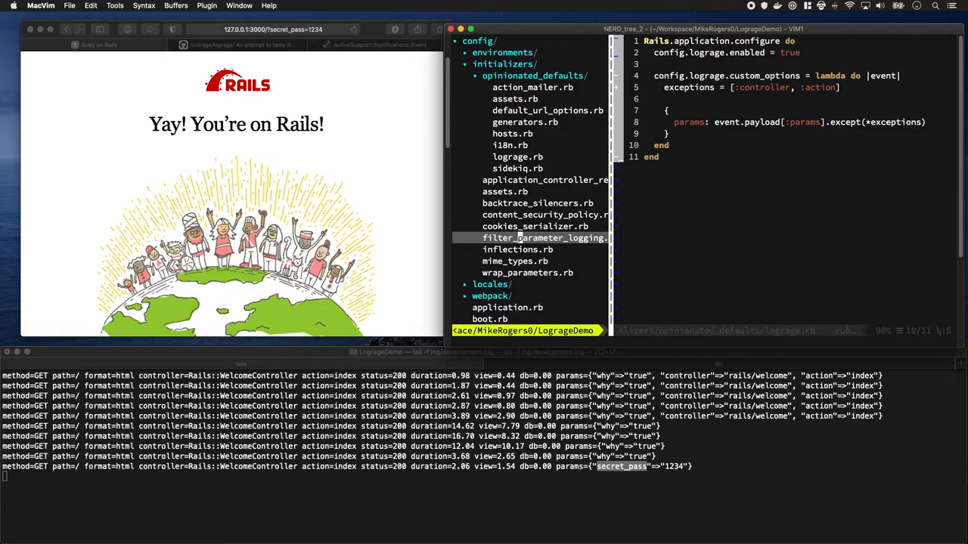
Append :secret_pass after :password in filter_parameters of filter_parameter_logging.rb.
{"action": "left_click", "coordinate": [544, 237]}
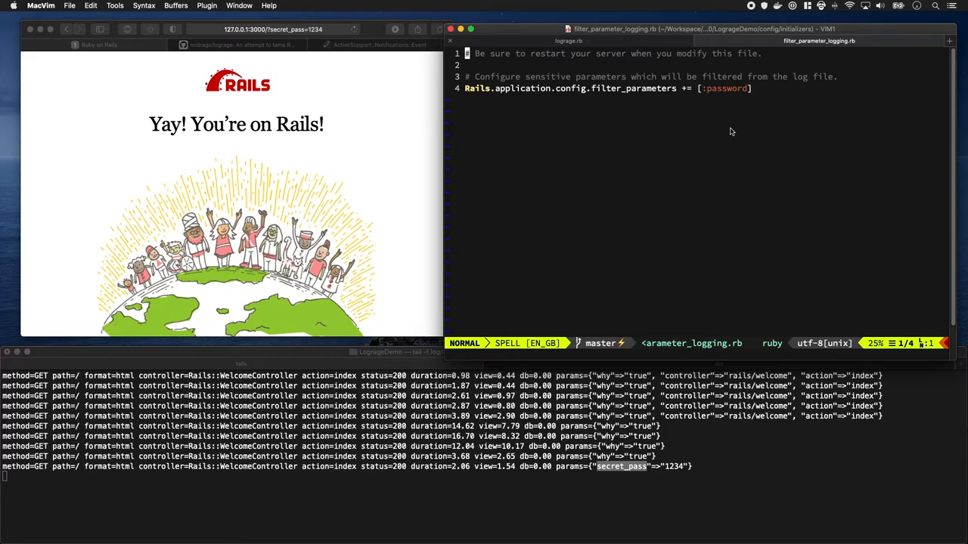
{"action": "type", "text": ", :"}
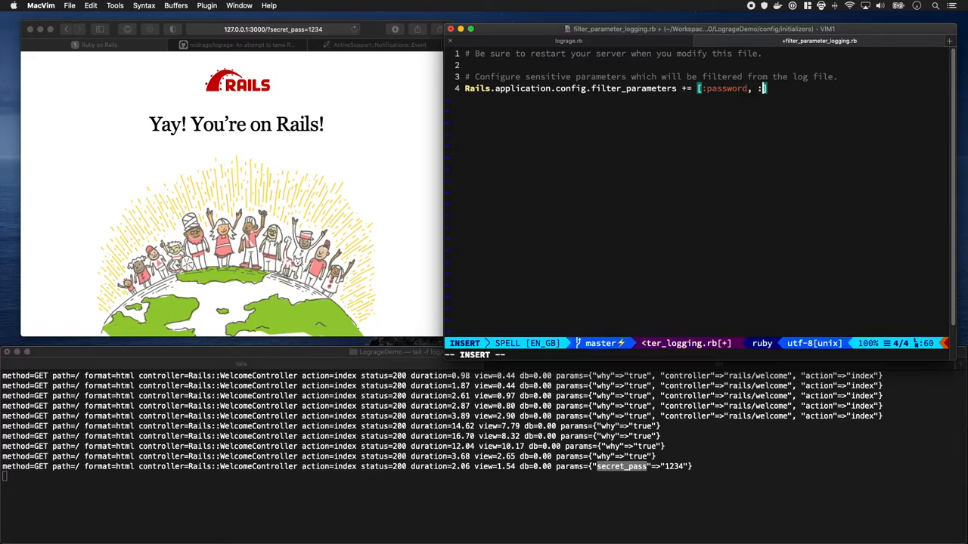
{"action": "type", "text": "secret_pass"}
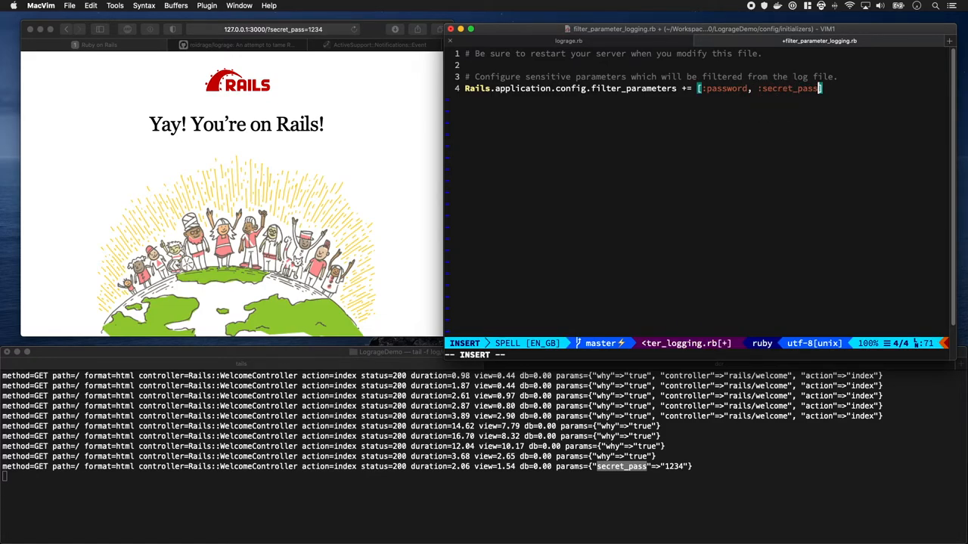